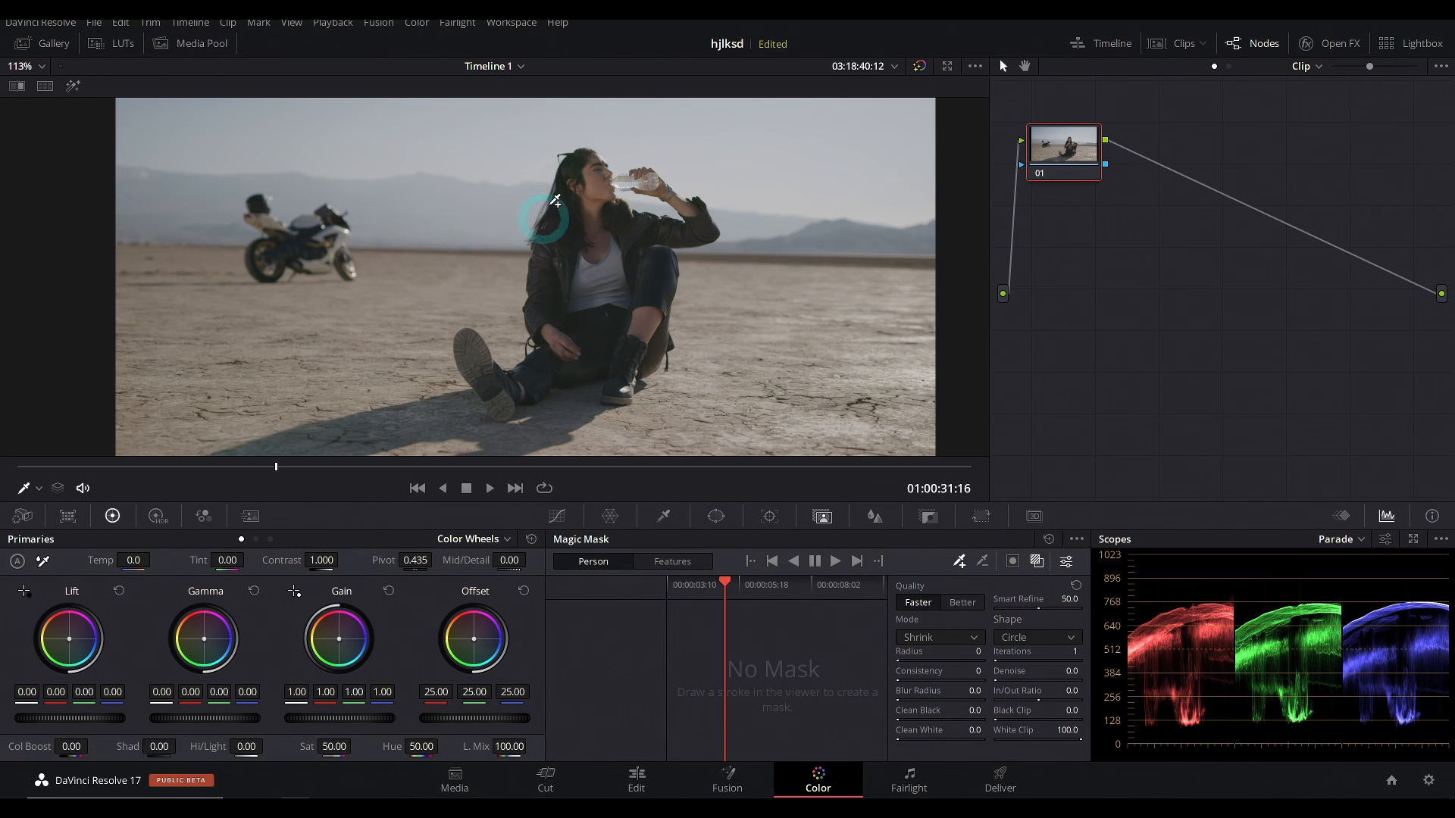
mouse_move(677, 379)
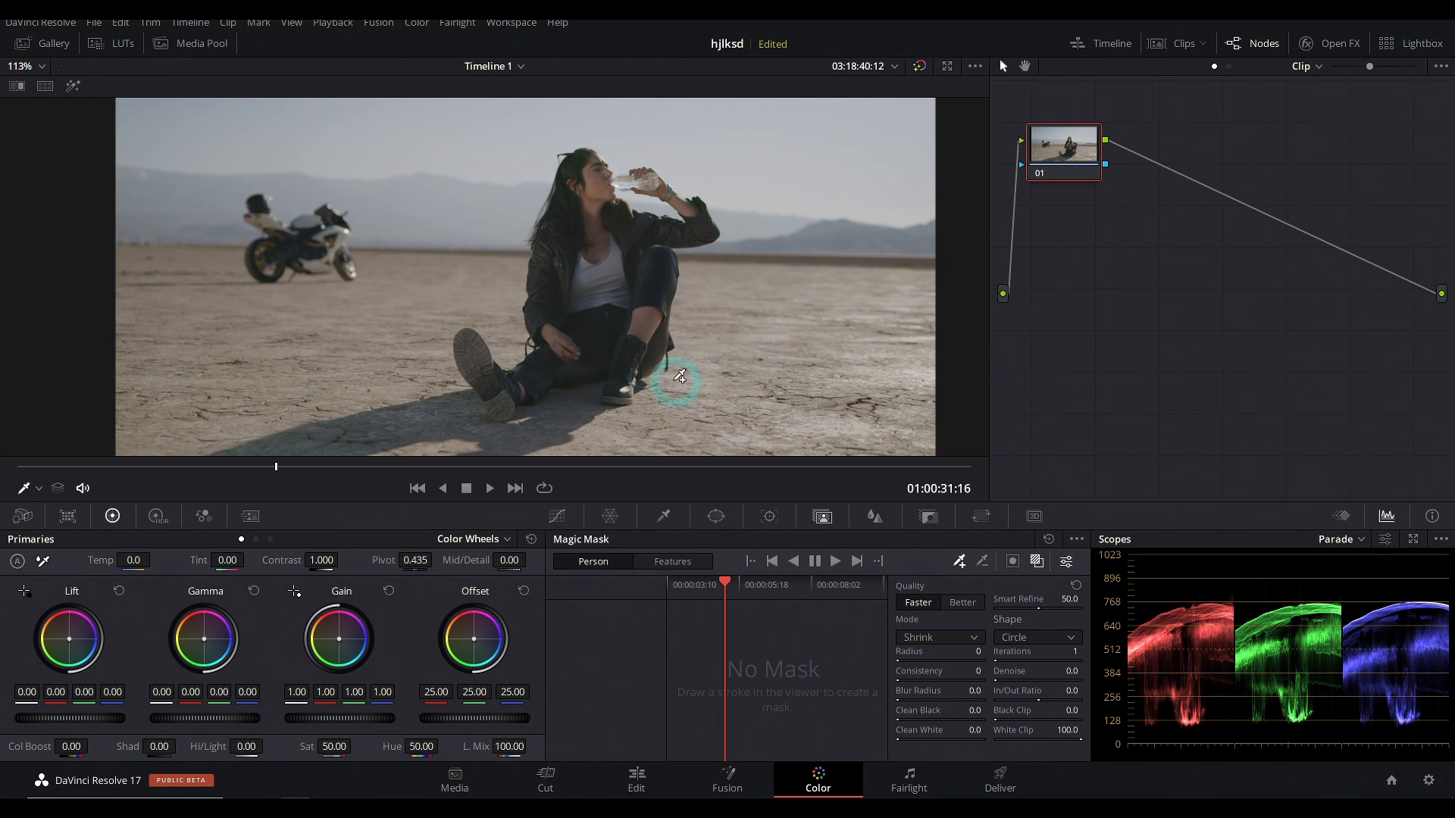
mouse_move(714, 278)
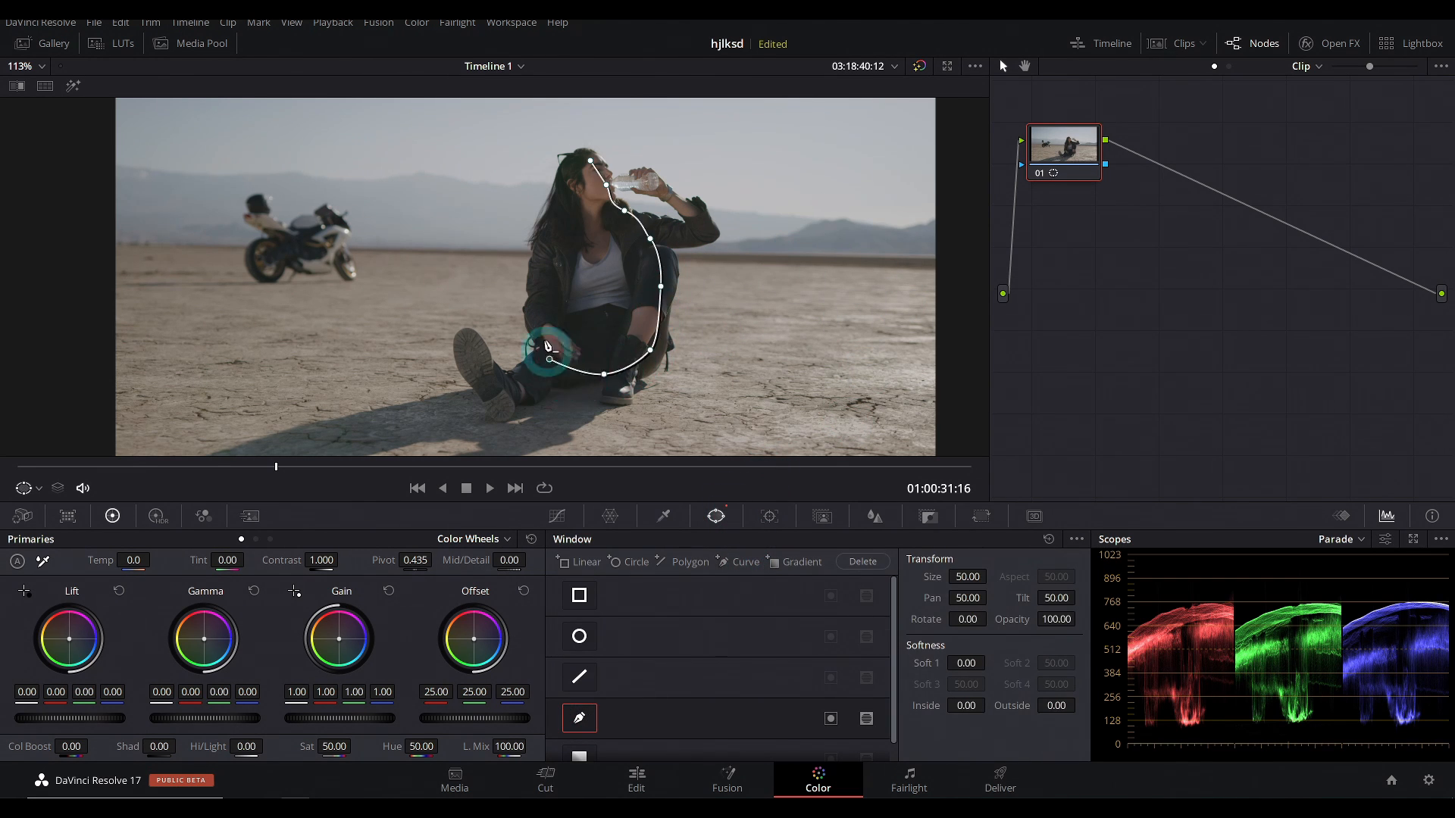
Track the curve window around the seated woman forward through the motorcycle clip.
click(768, 517)
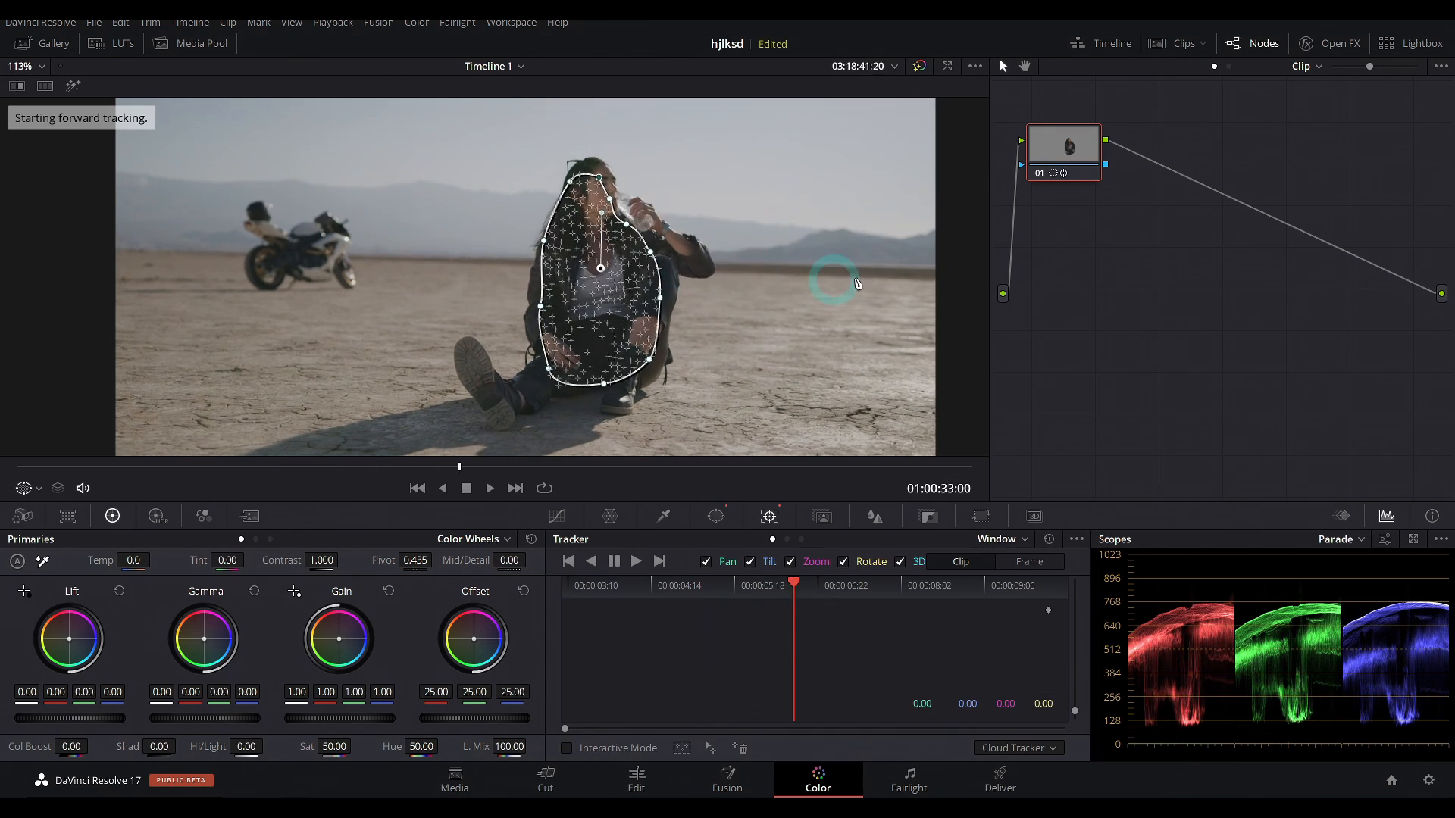
click(657, 561)
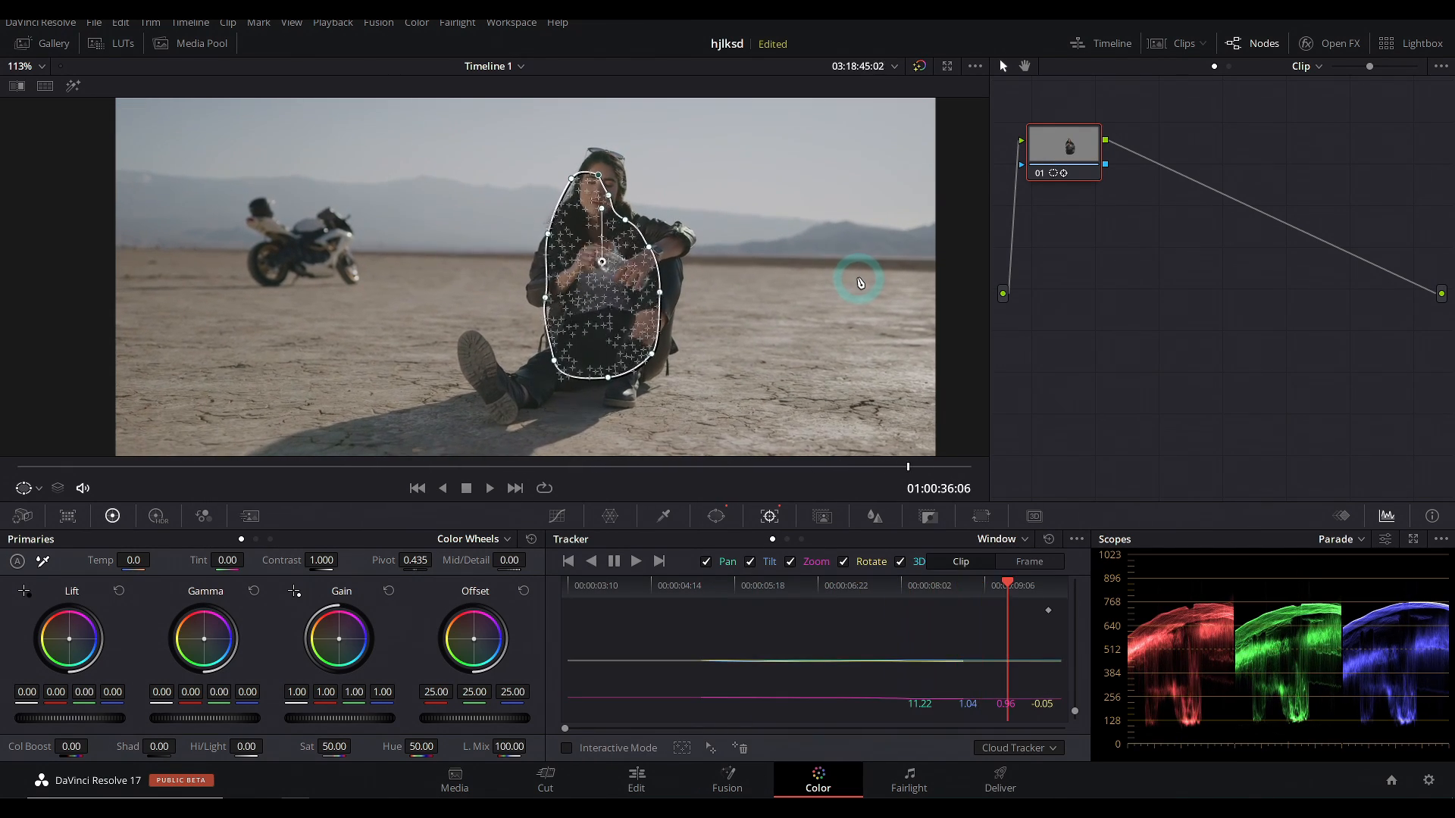
click(613, 561)
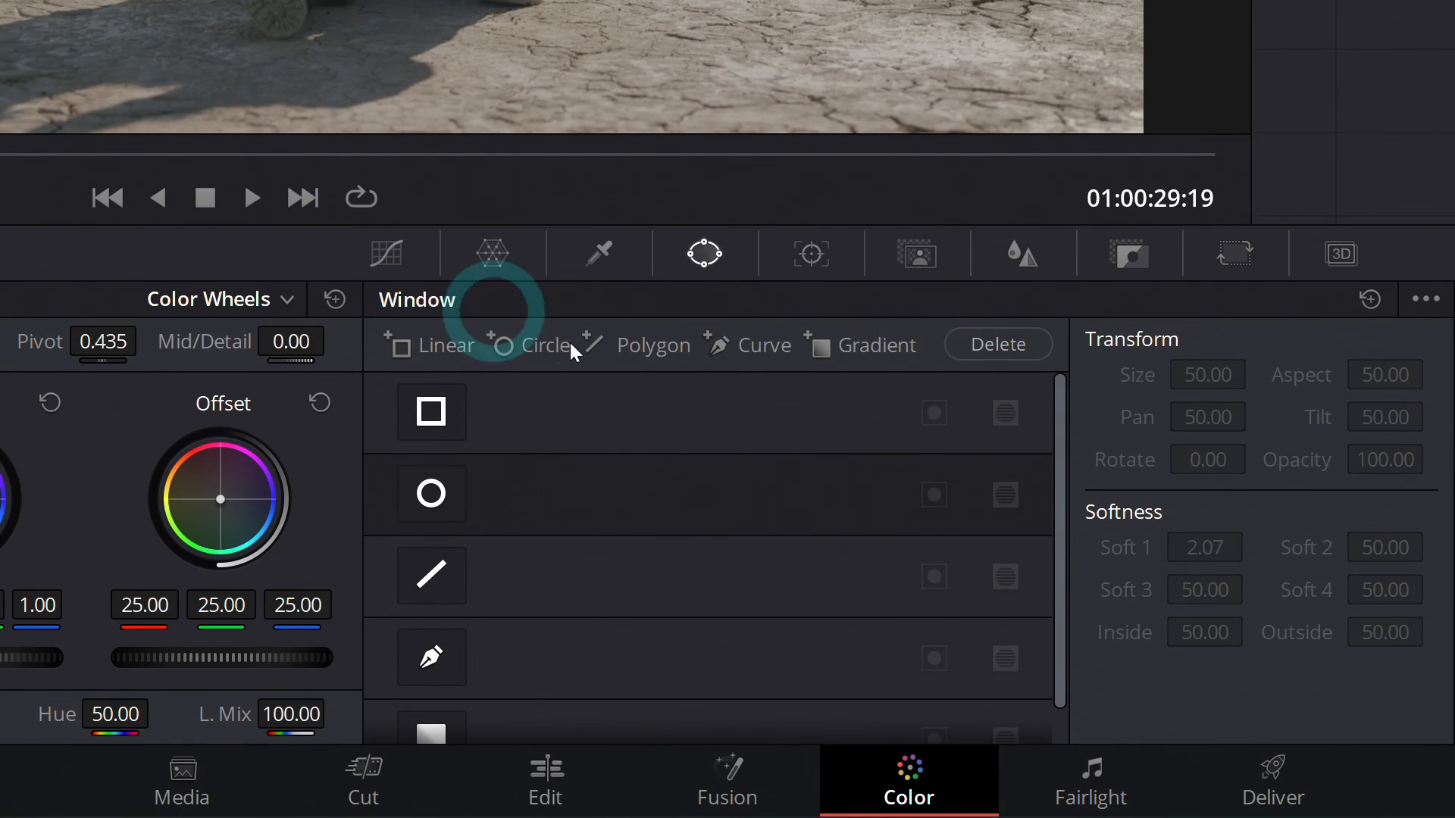
Bring up the Magic Mask controls for the motorcycle clip.
click(915, 252)
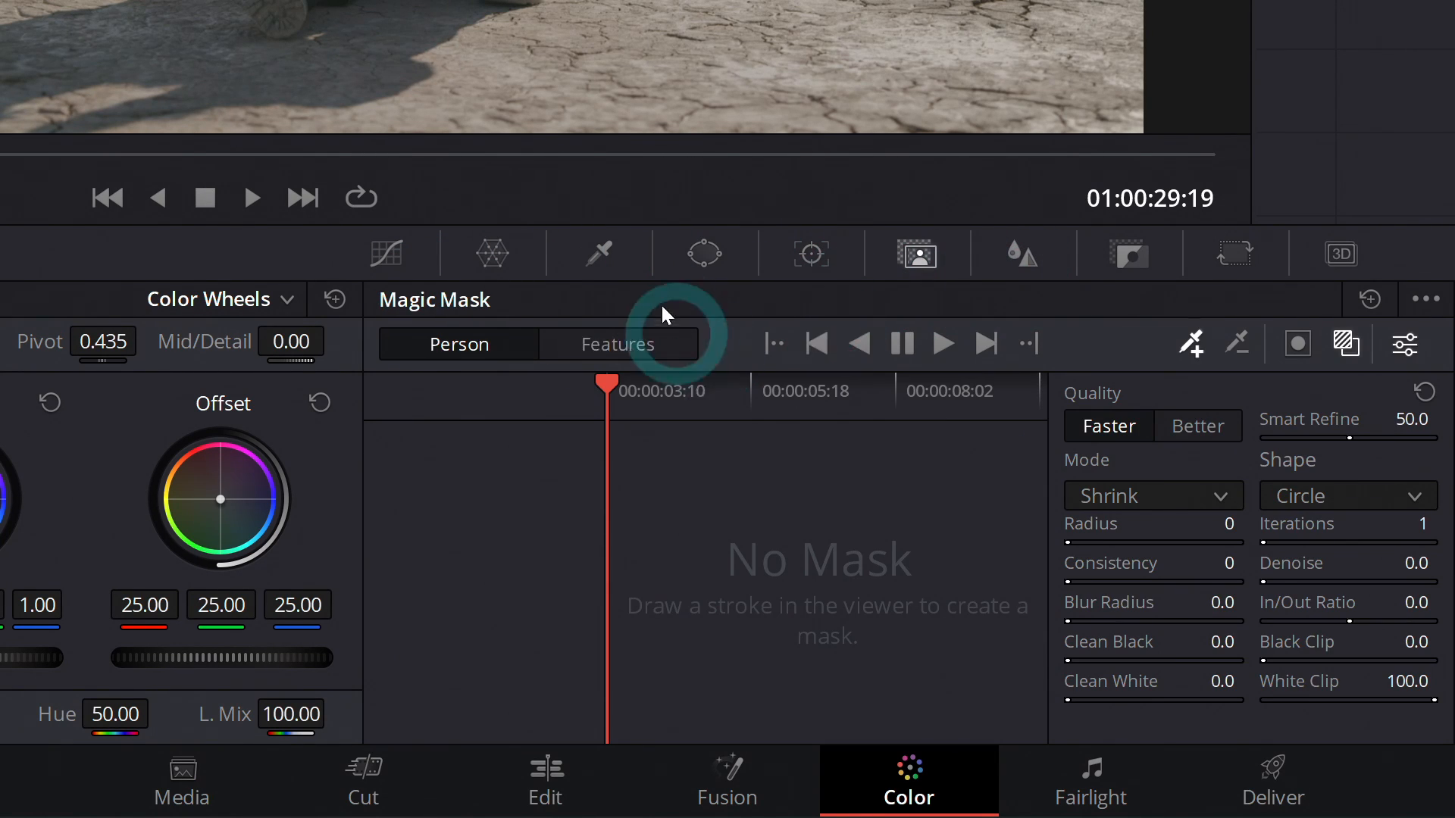
mouse_move(881, 475)
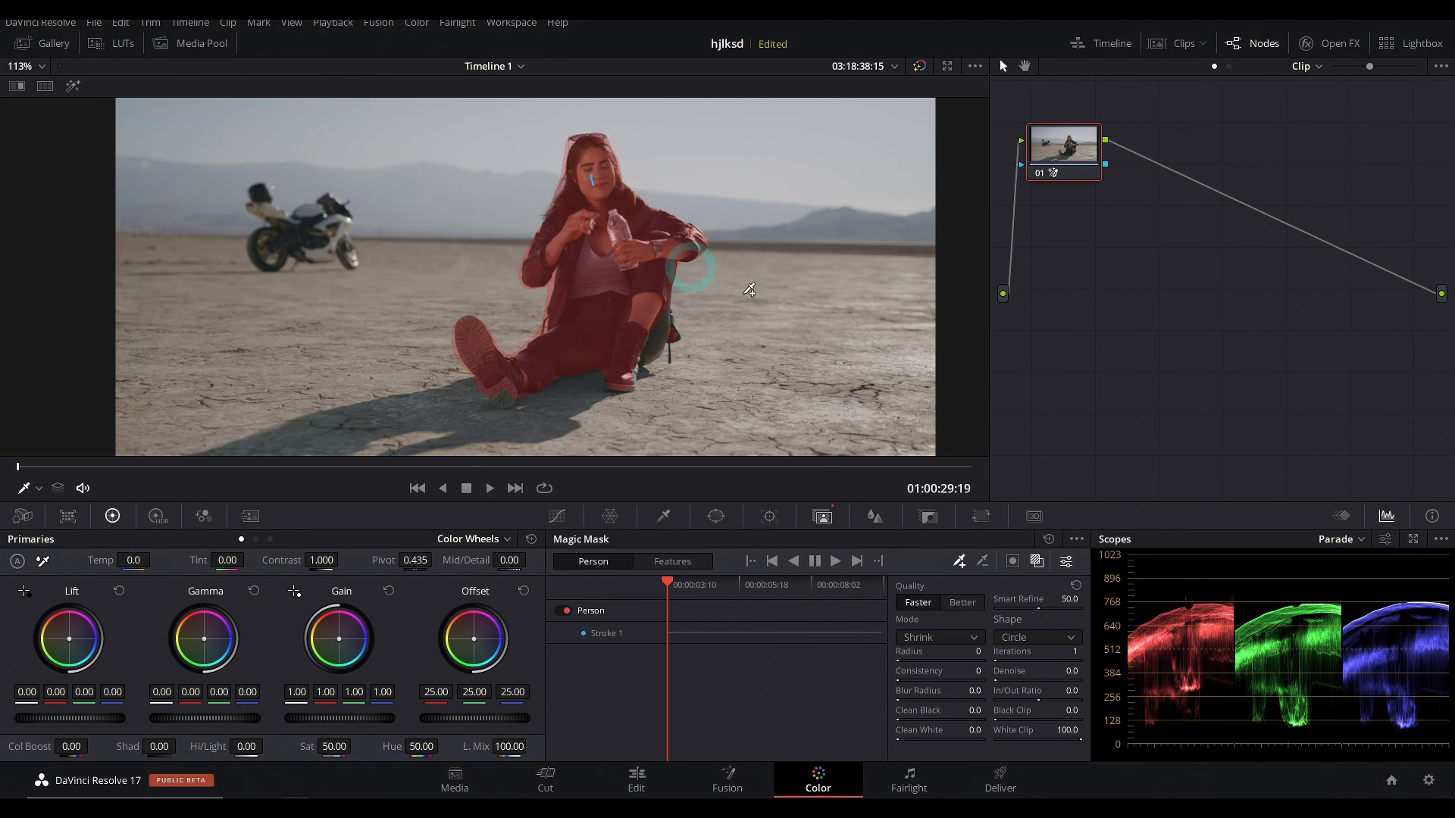
Track the Person magic mask on the seated woman forward across the clip.
click(833, 561)
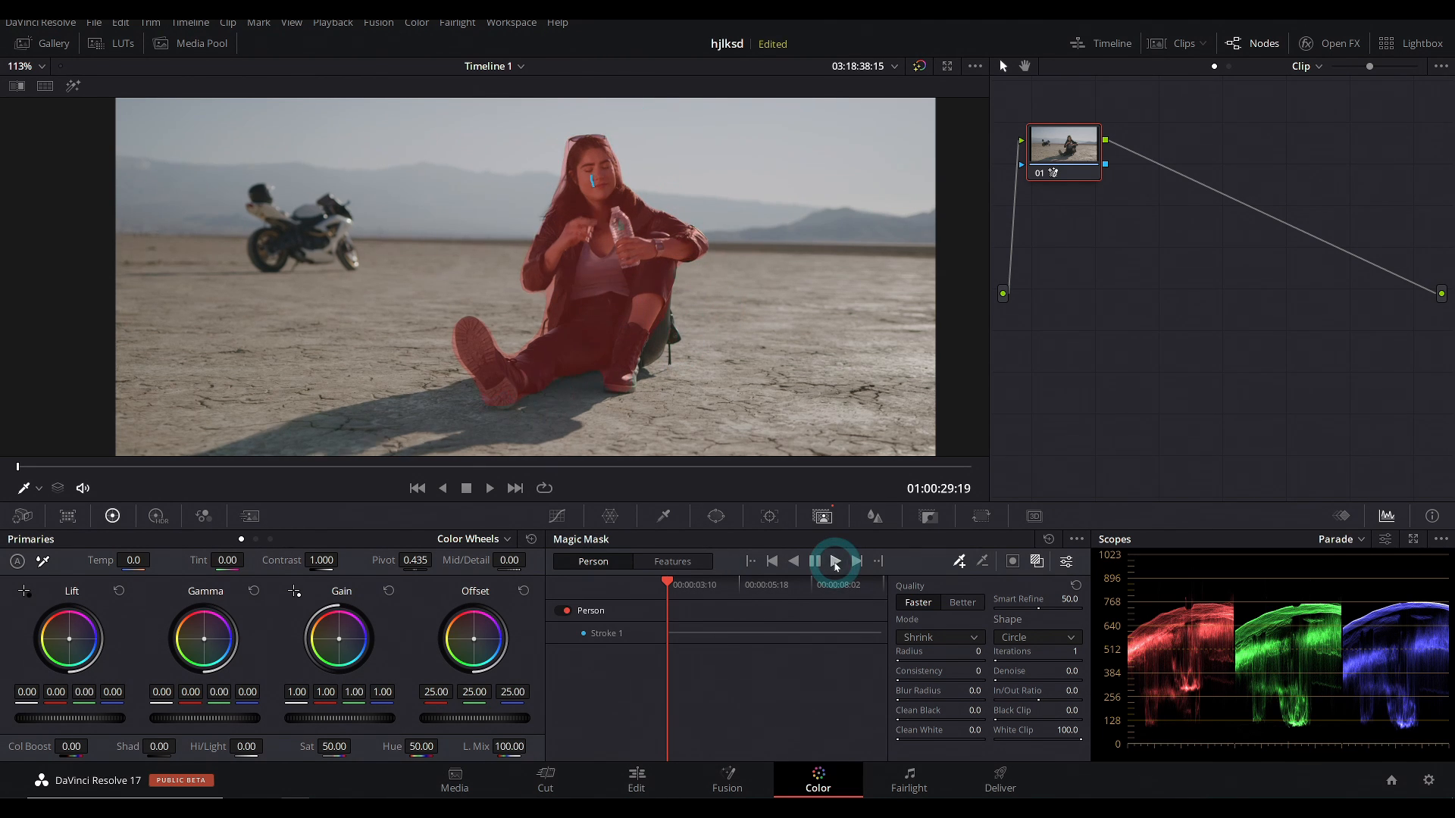
click(833, 560)
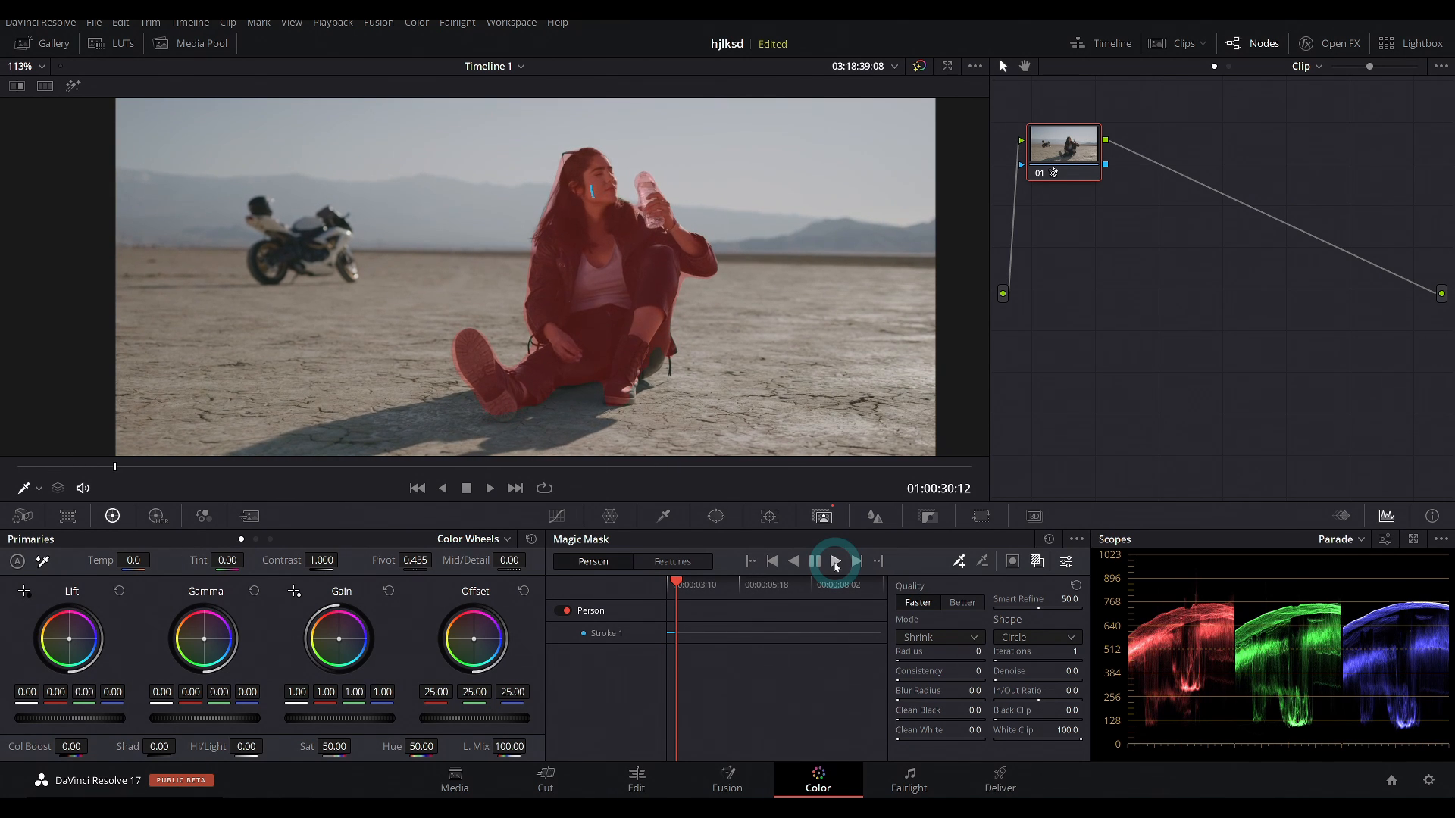
click(833, 561)
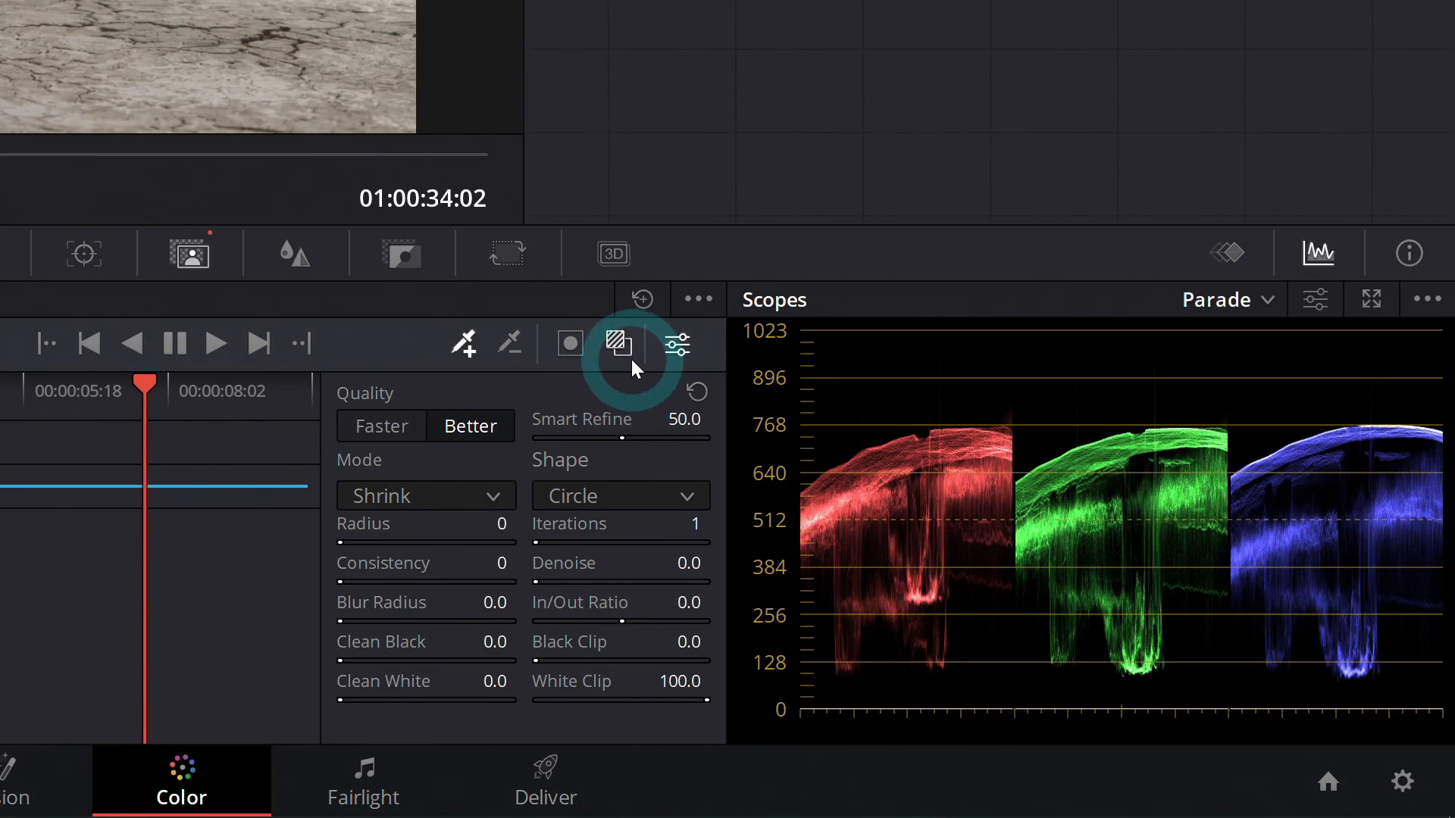
mouse_move(616, 344)
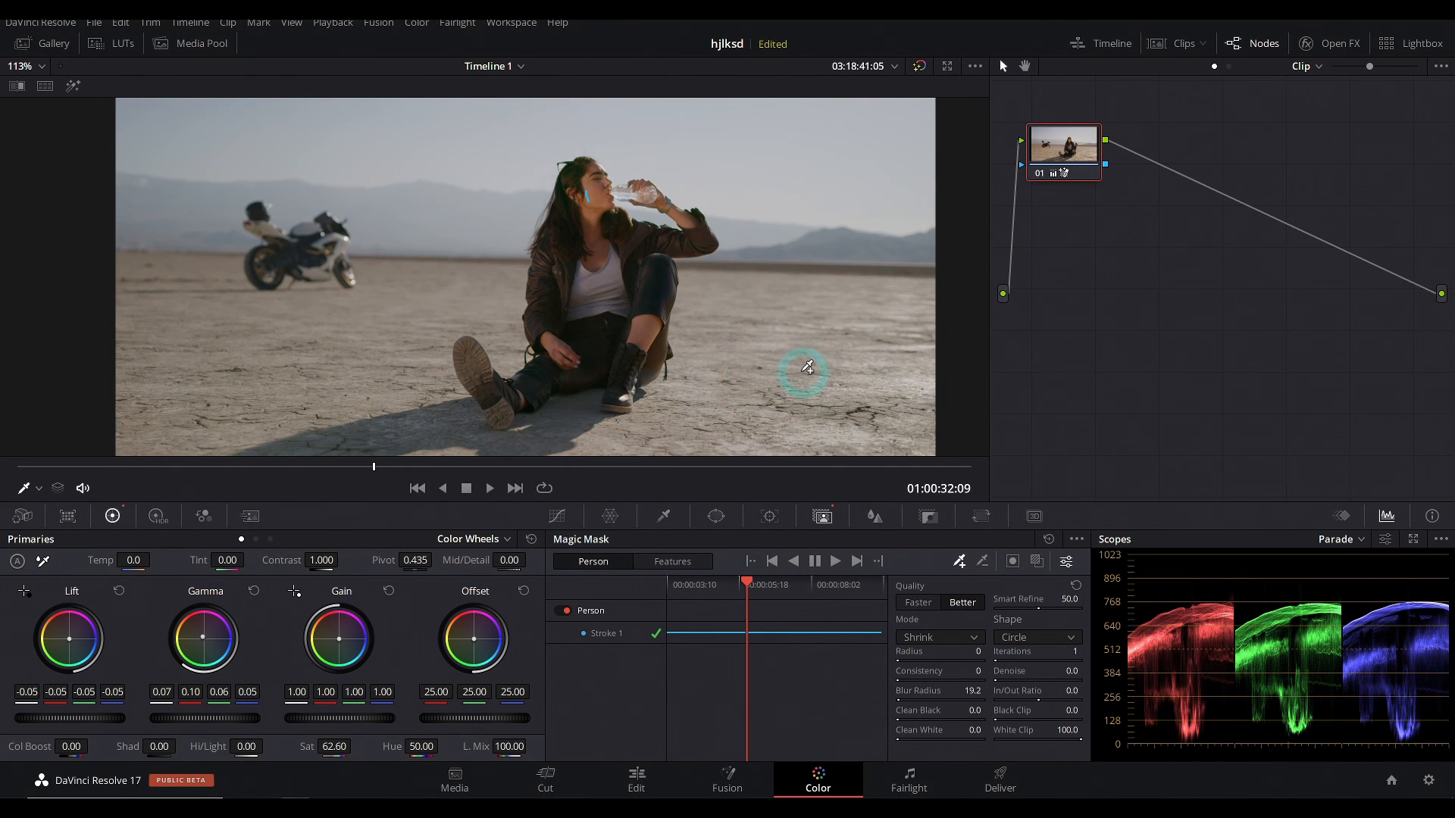
Compare the grade against the original via bypass, then move to the red-haired woman's clip on the Edit page.
click(918, 66)
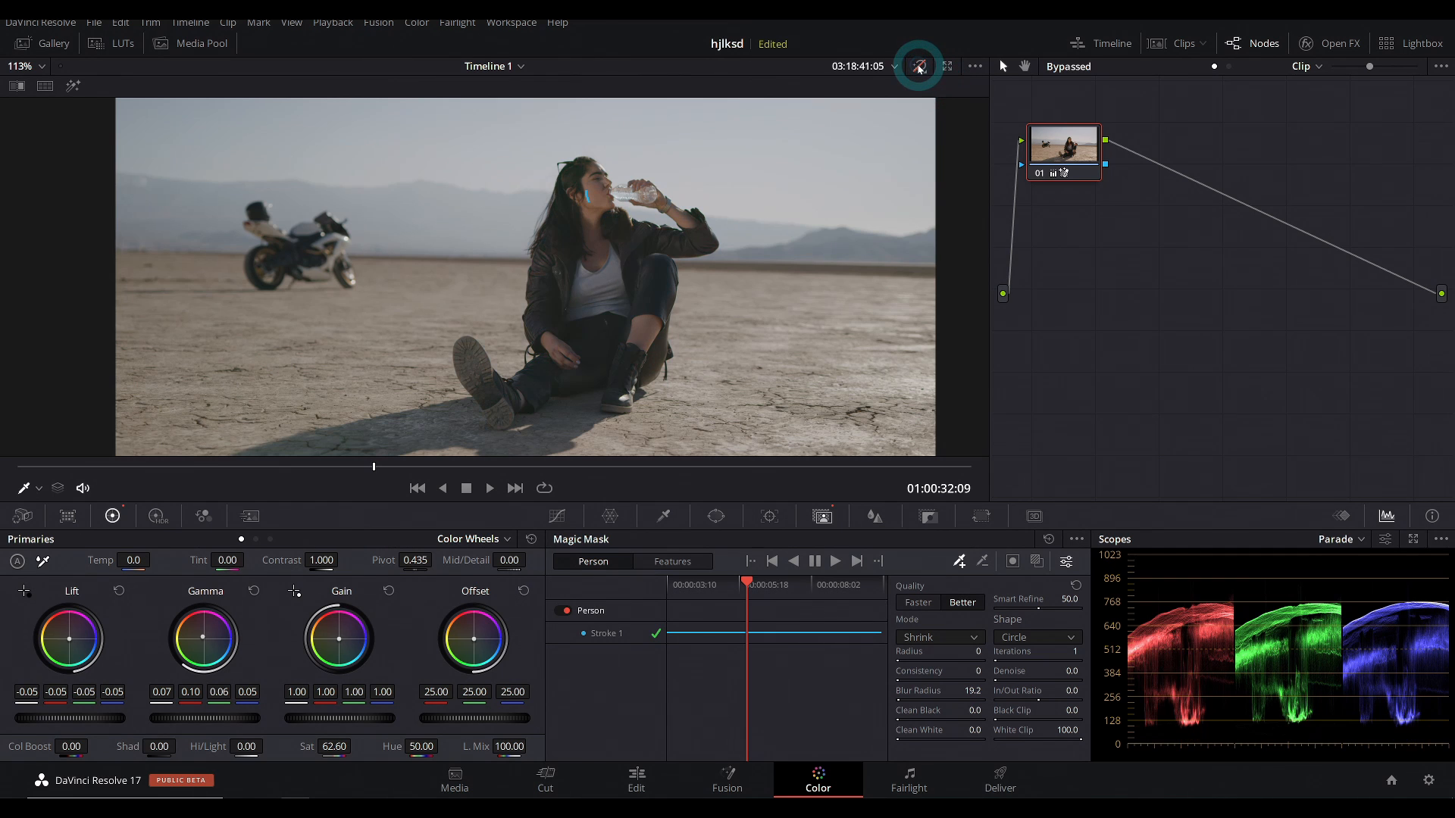
click(917, 66)
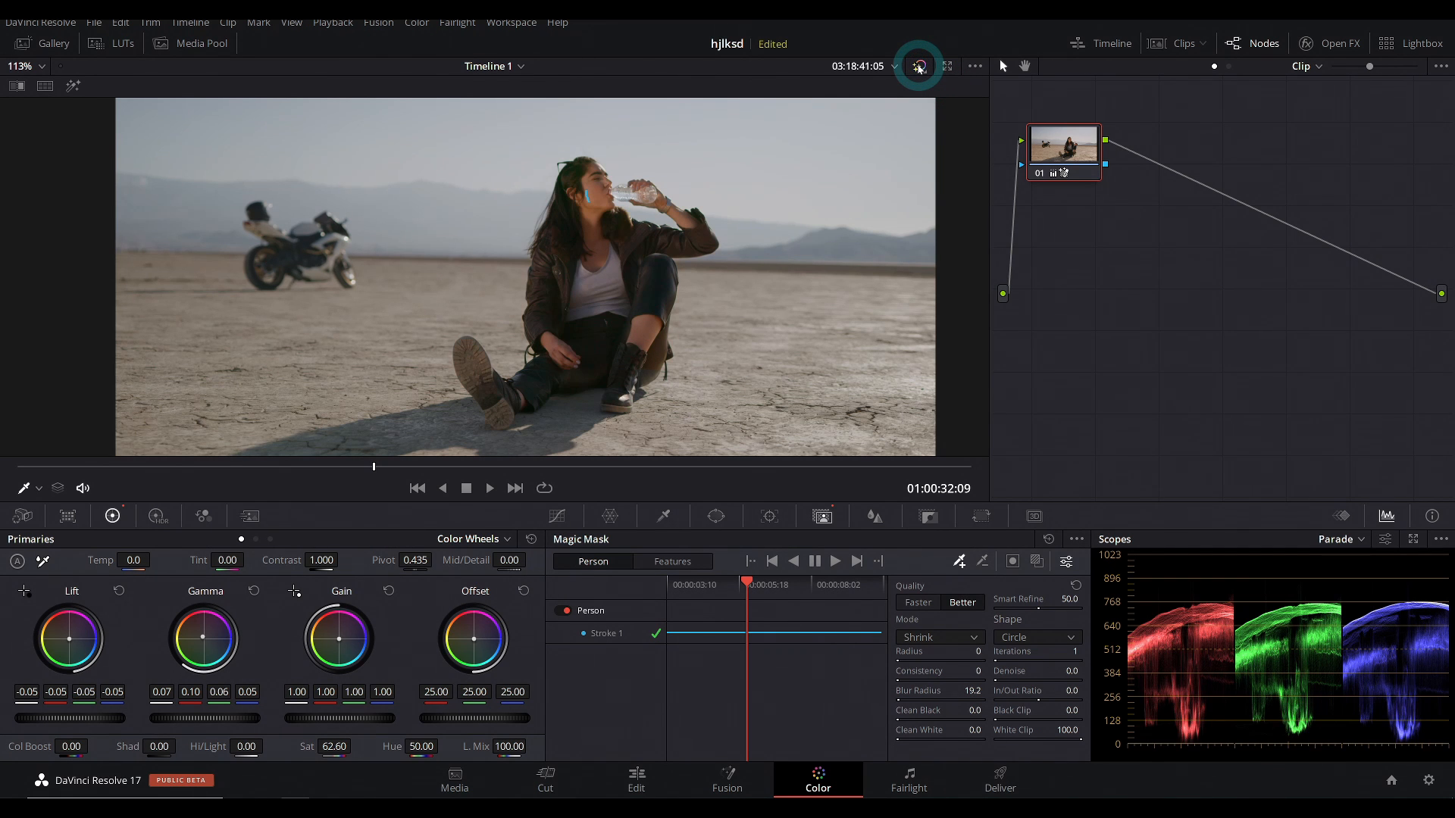
click(636, 780)
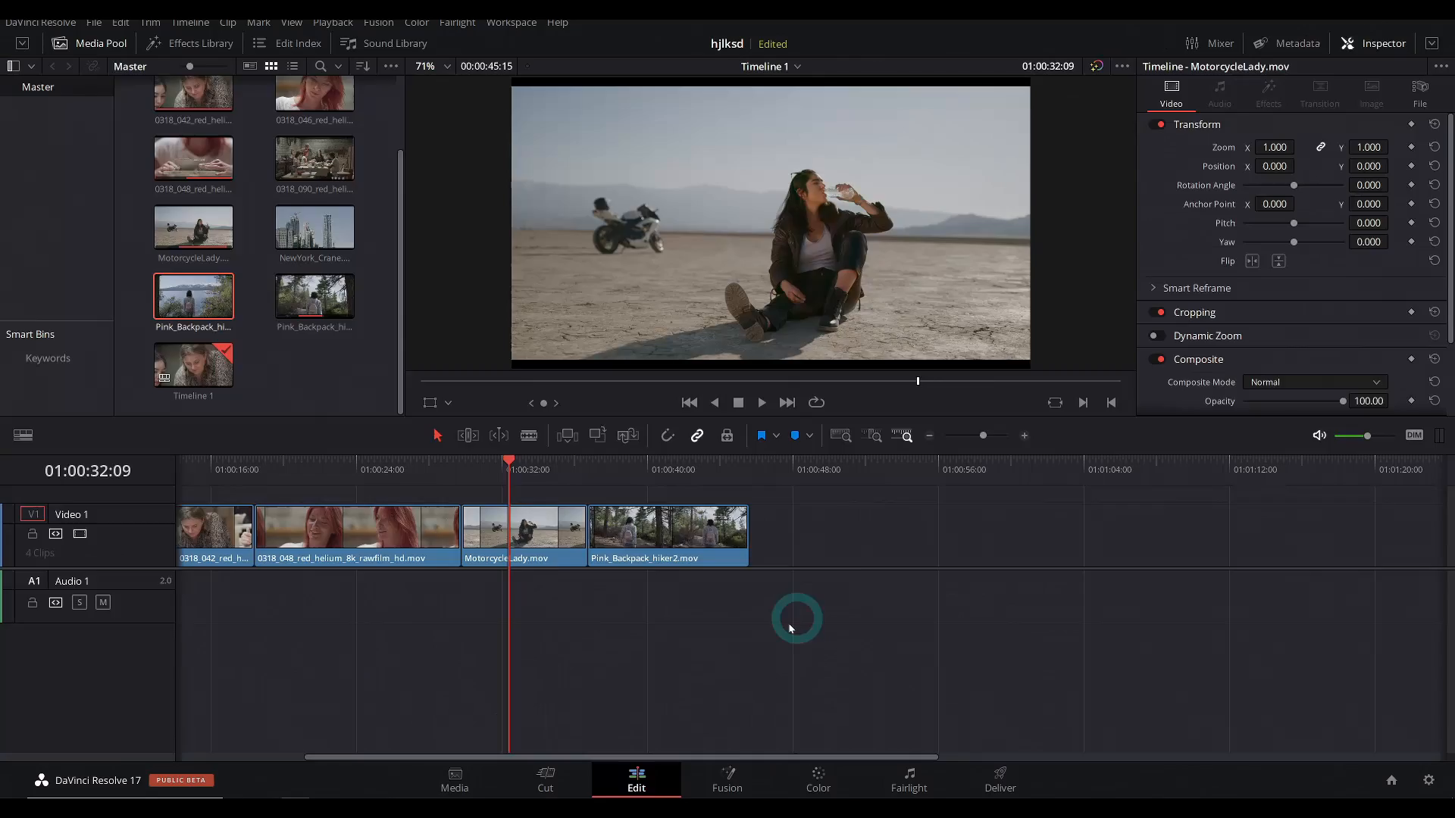
click(387, 478)
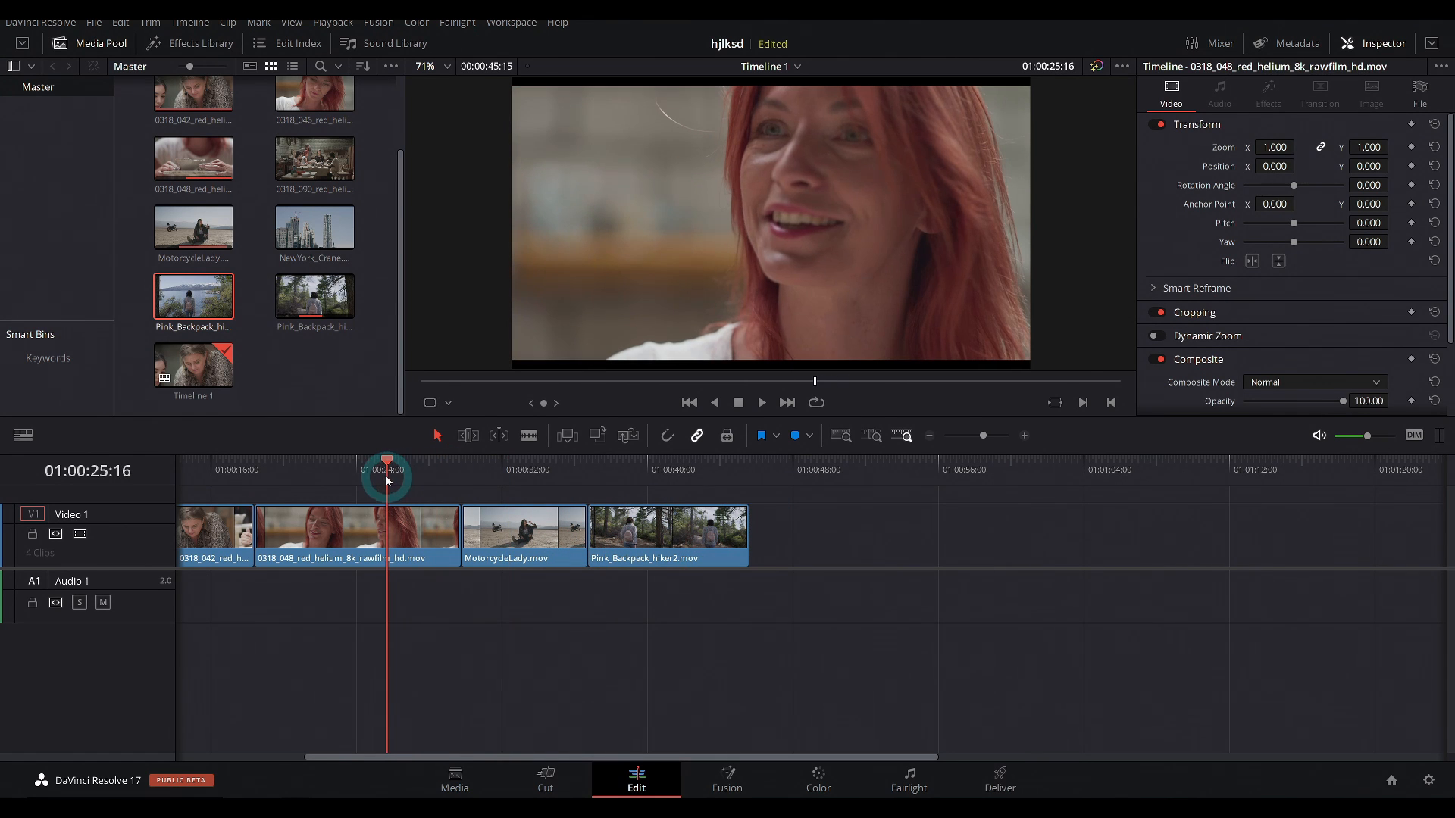
click(815, 780)
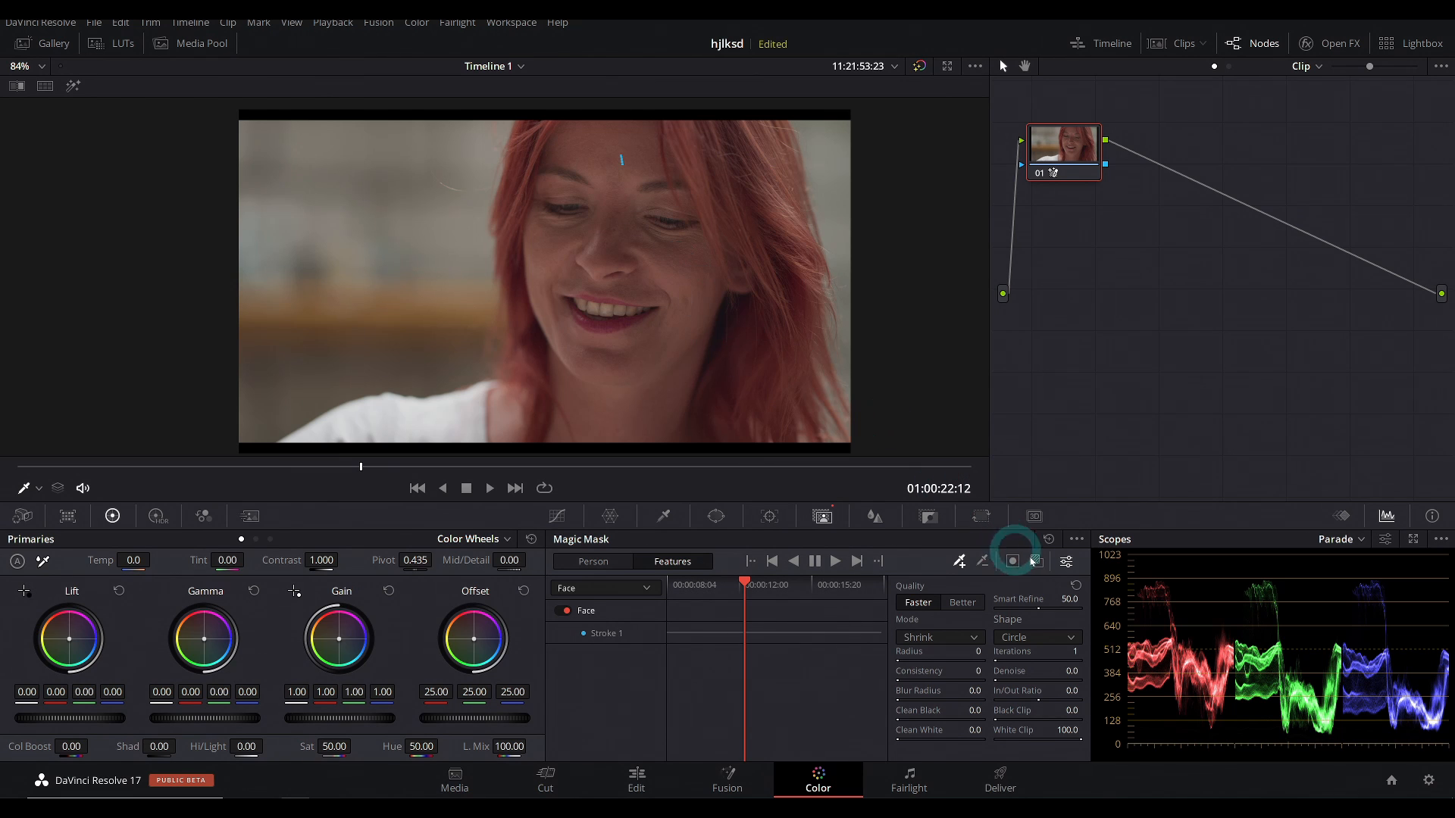
Show the Face mask overlay and track it forward through the red-haired woman's clip.
click(1012, 562)
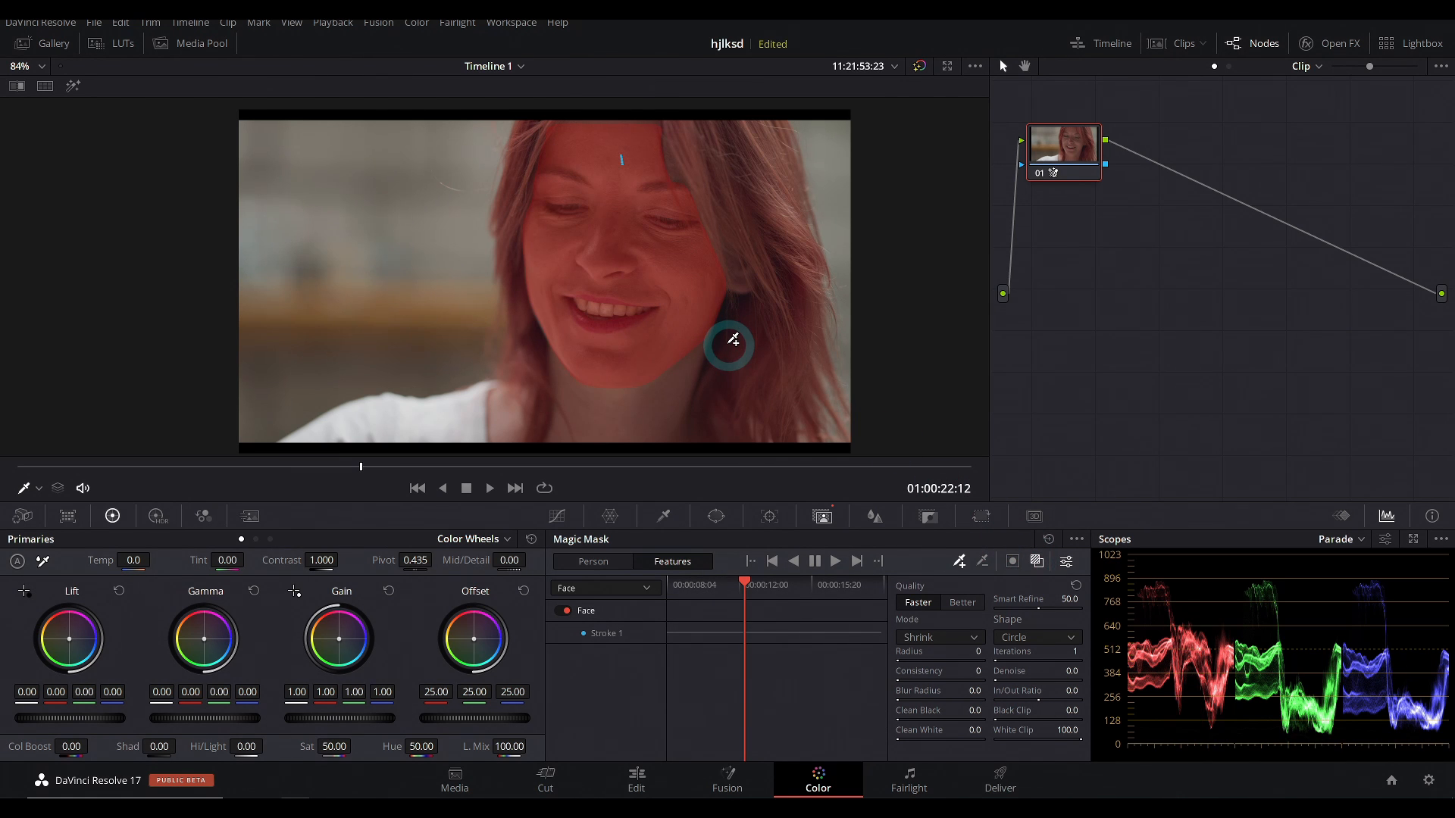
click(833, 561)
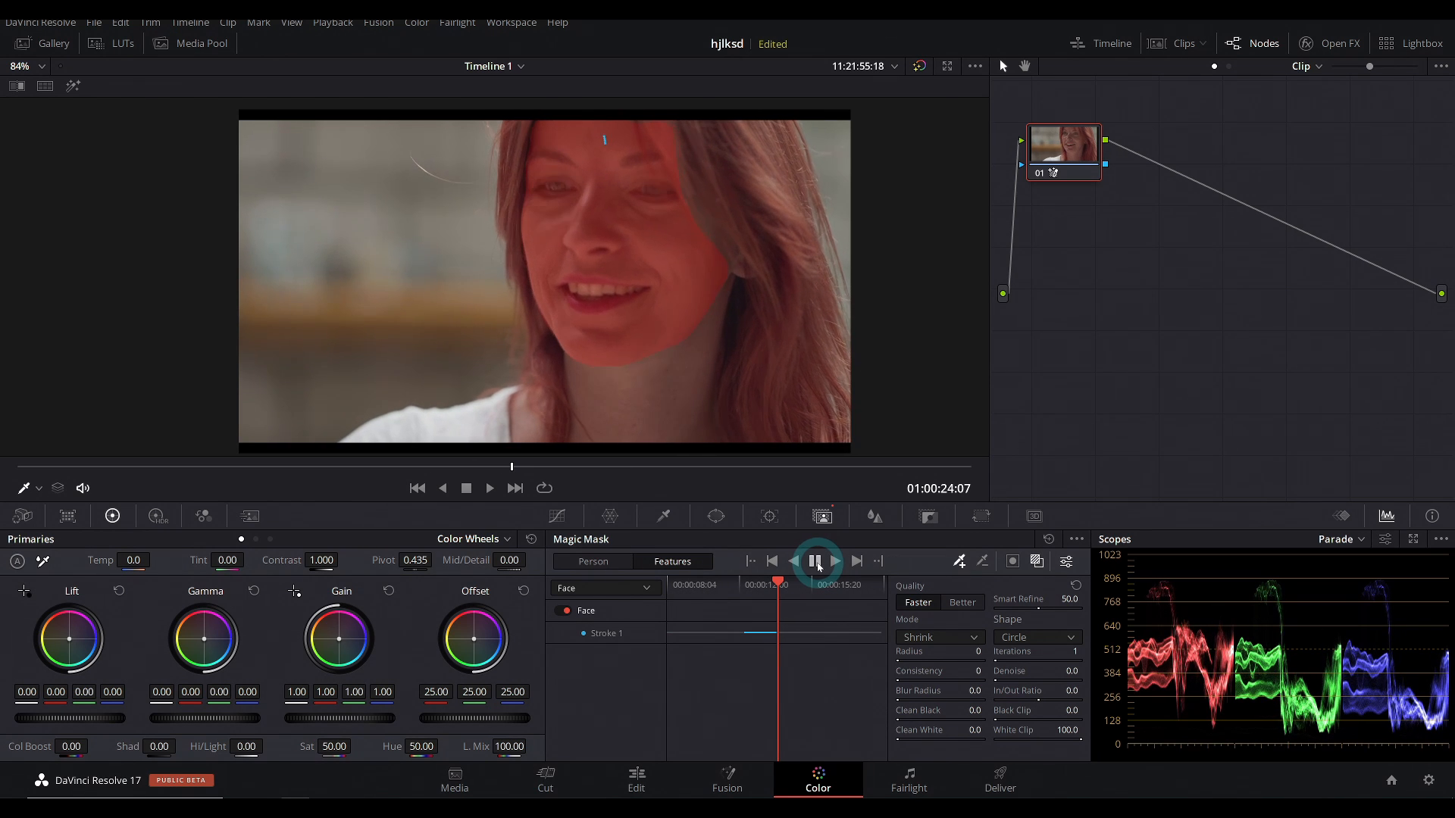
click(818, 561)
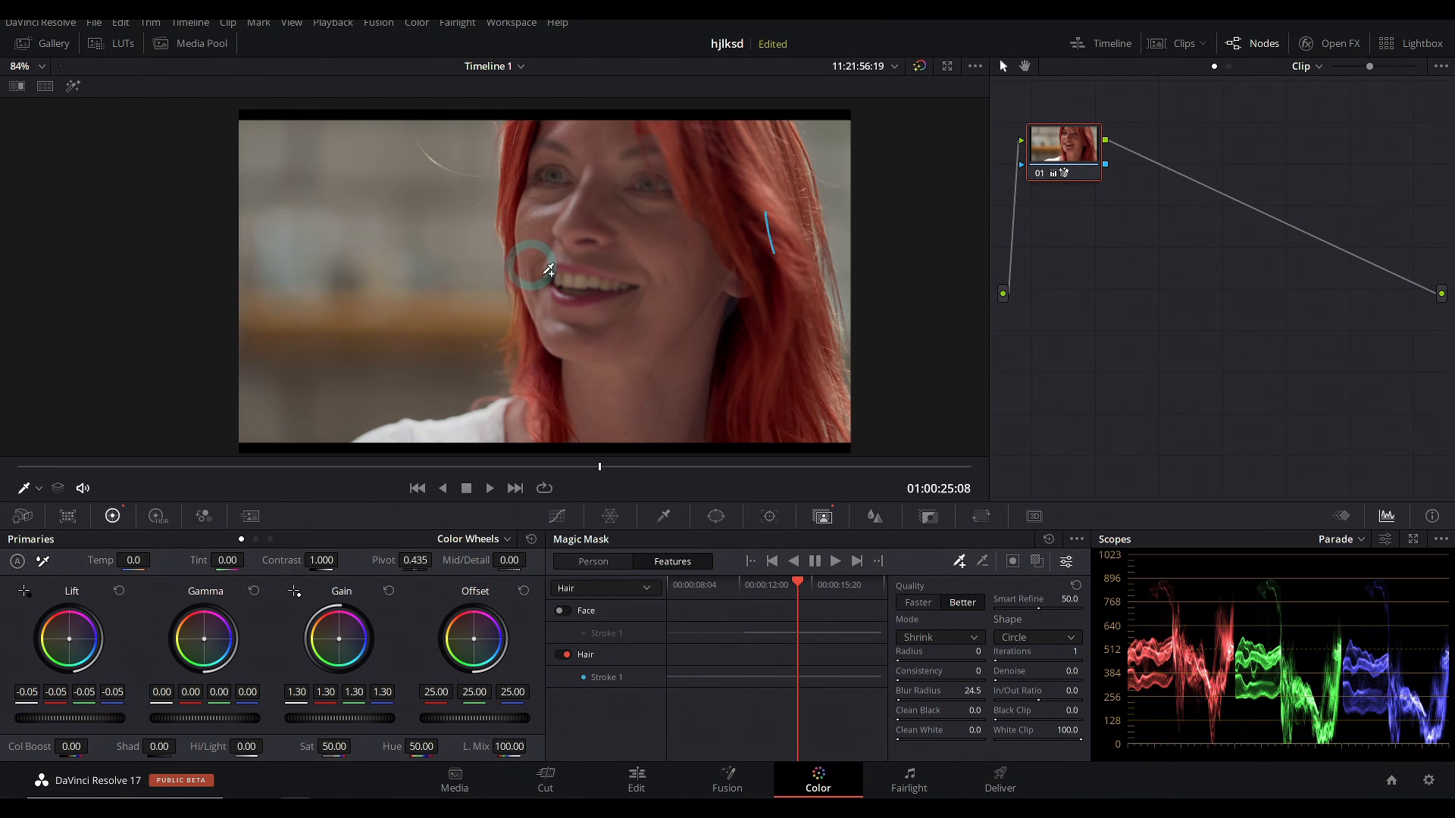
mouse_move(711, 409)
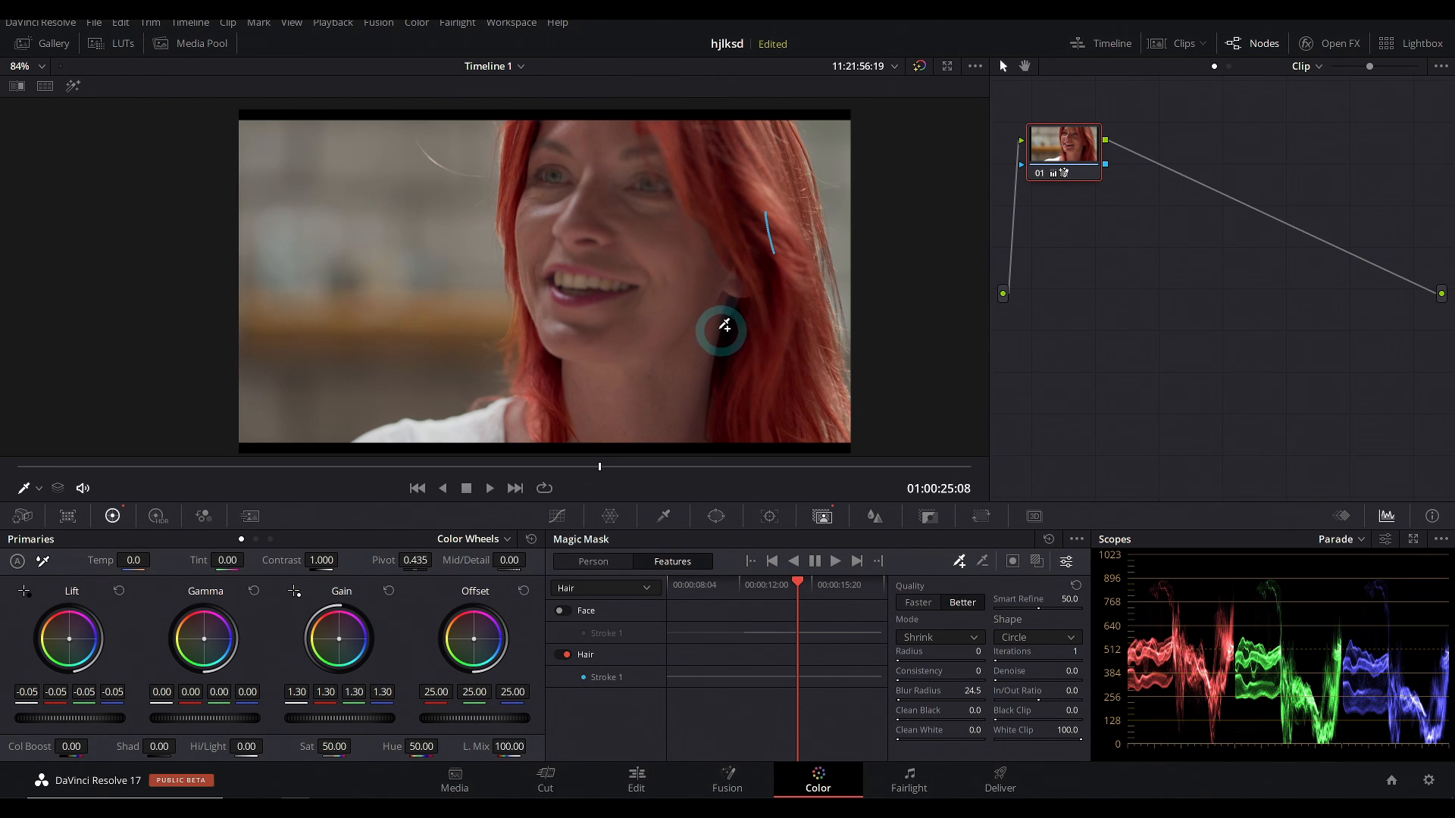
mouse_move(714, 356)
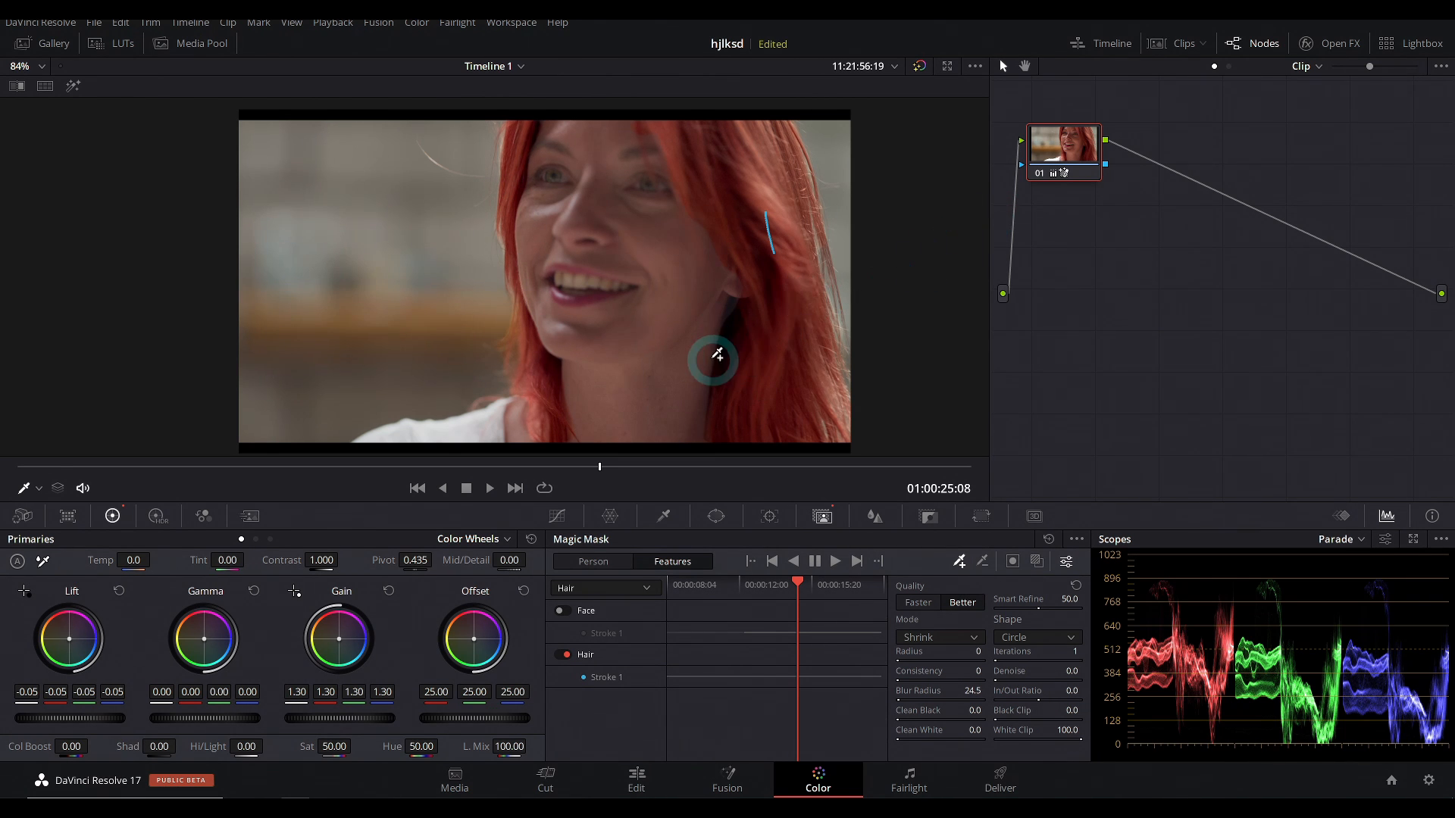
mouse_move(773, 350)
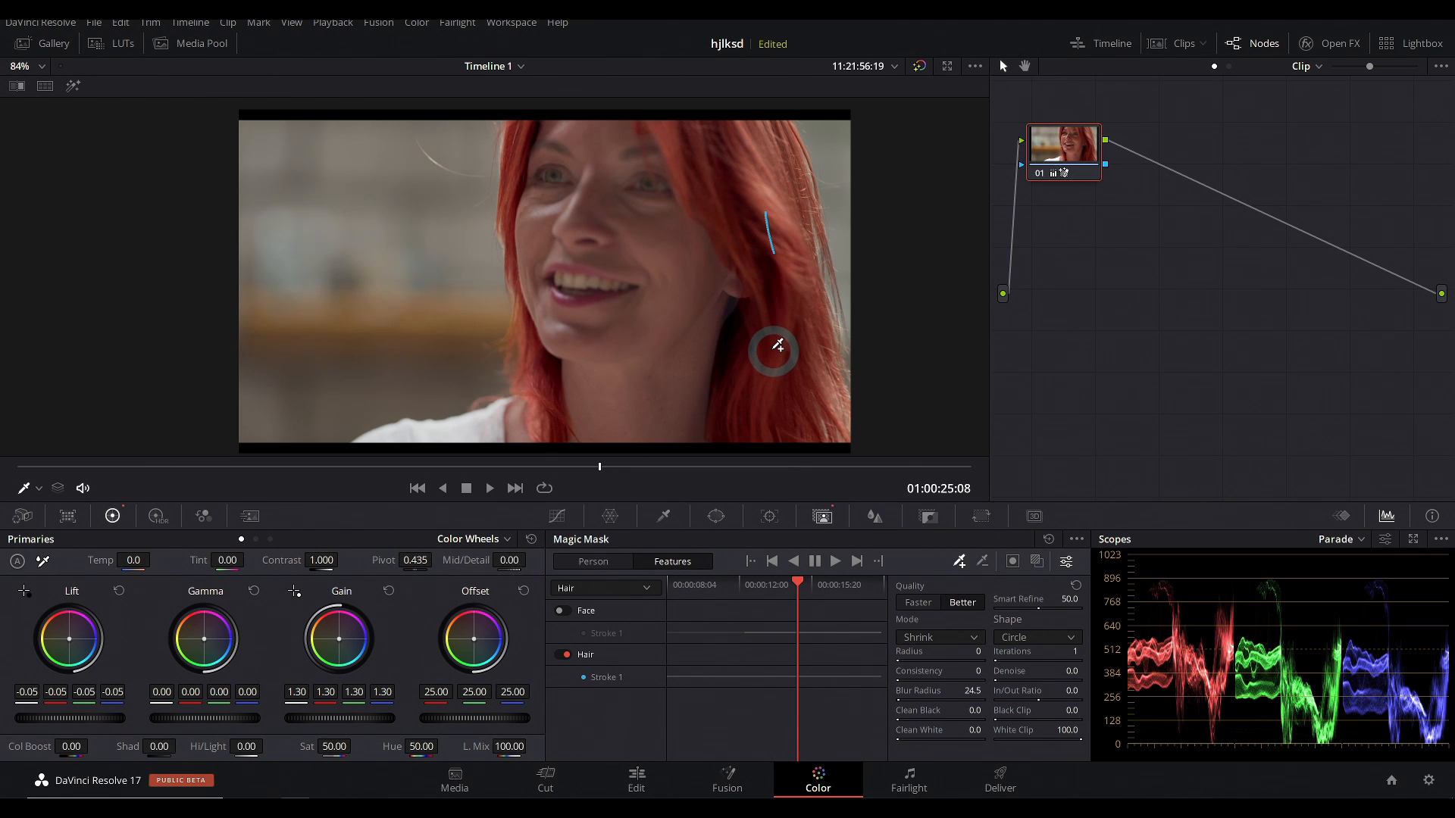
Brighten the red-haired woman's grade with gain raised to 1.30.
click(603, 632)
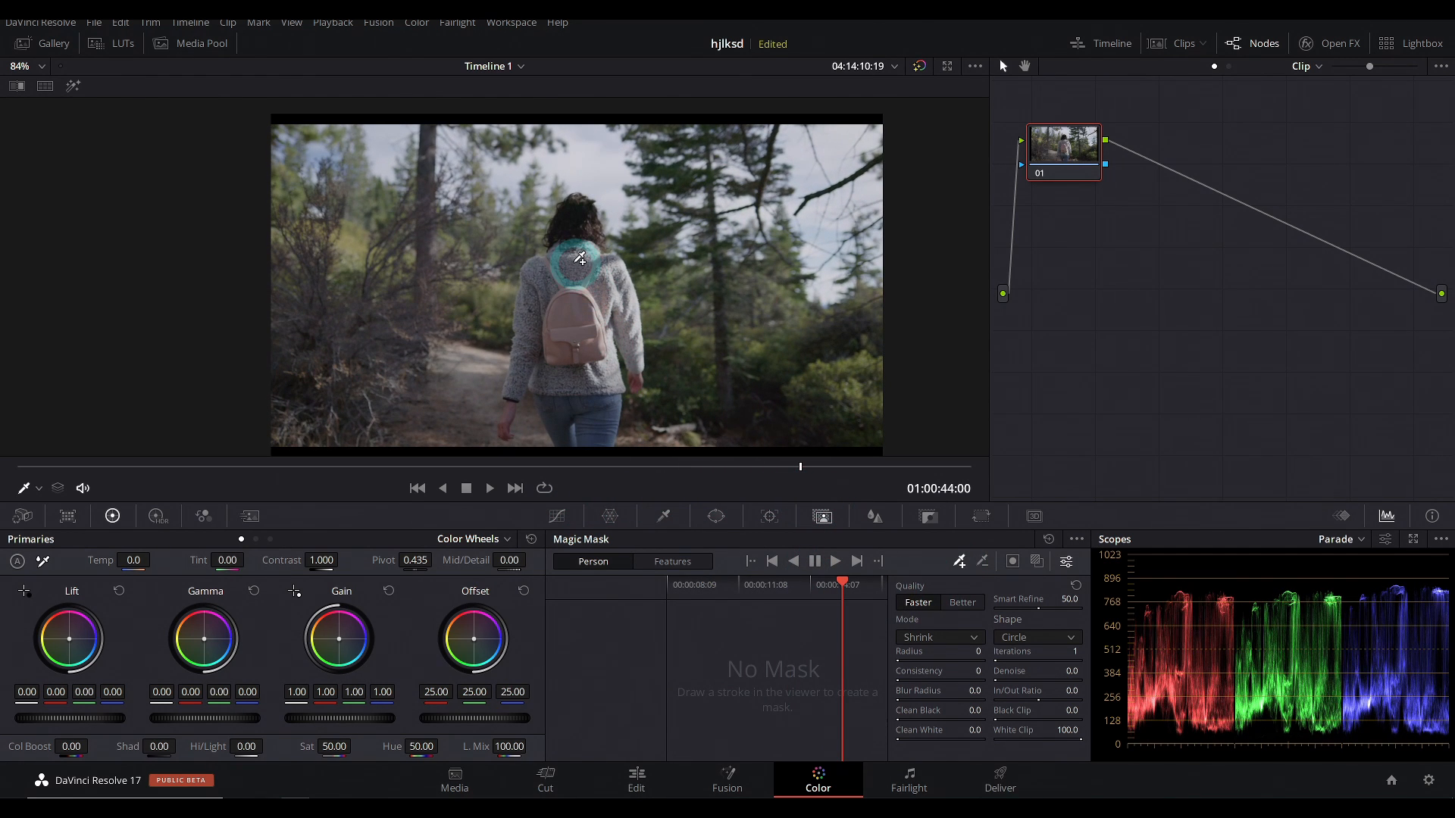
Mark the hiker's back with a Person mask stroke and track it forward.
drag(583, 257, 765, 346)
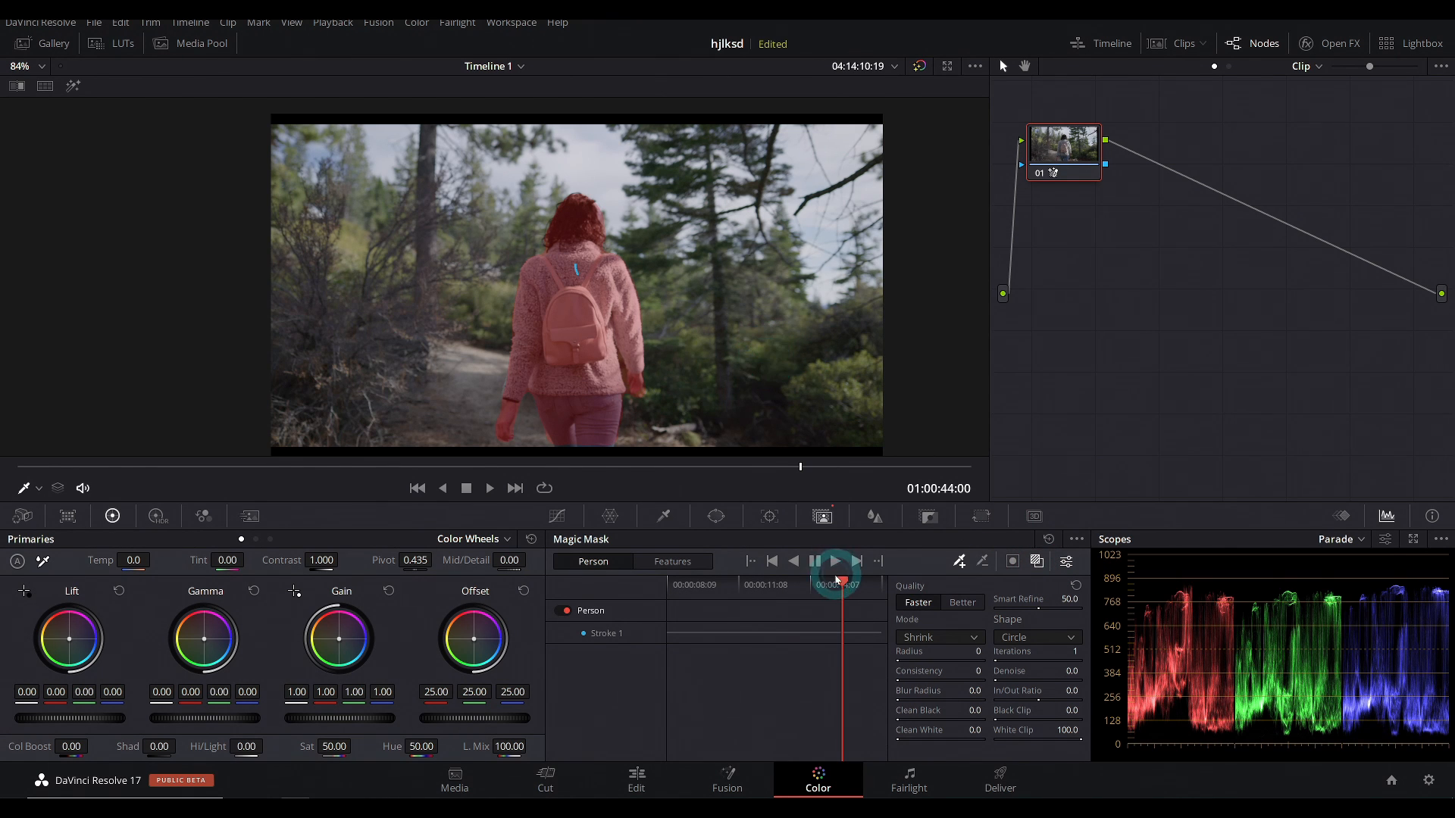
click(832, 561)
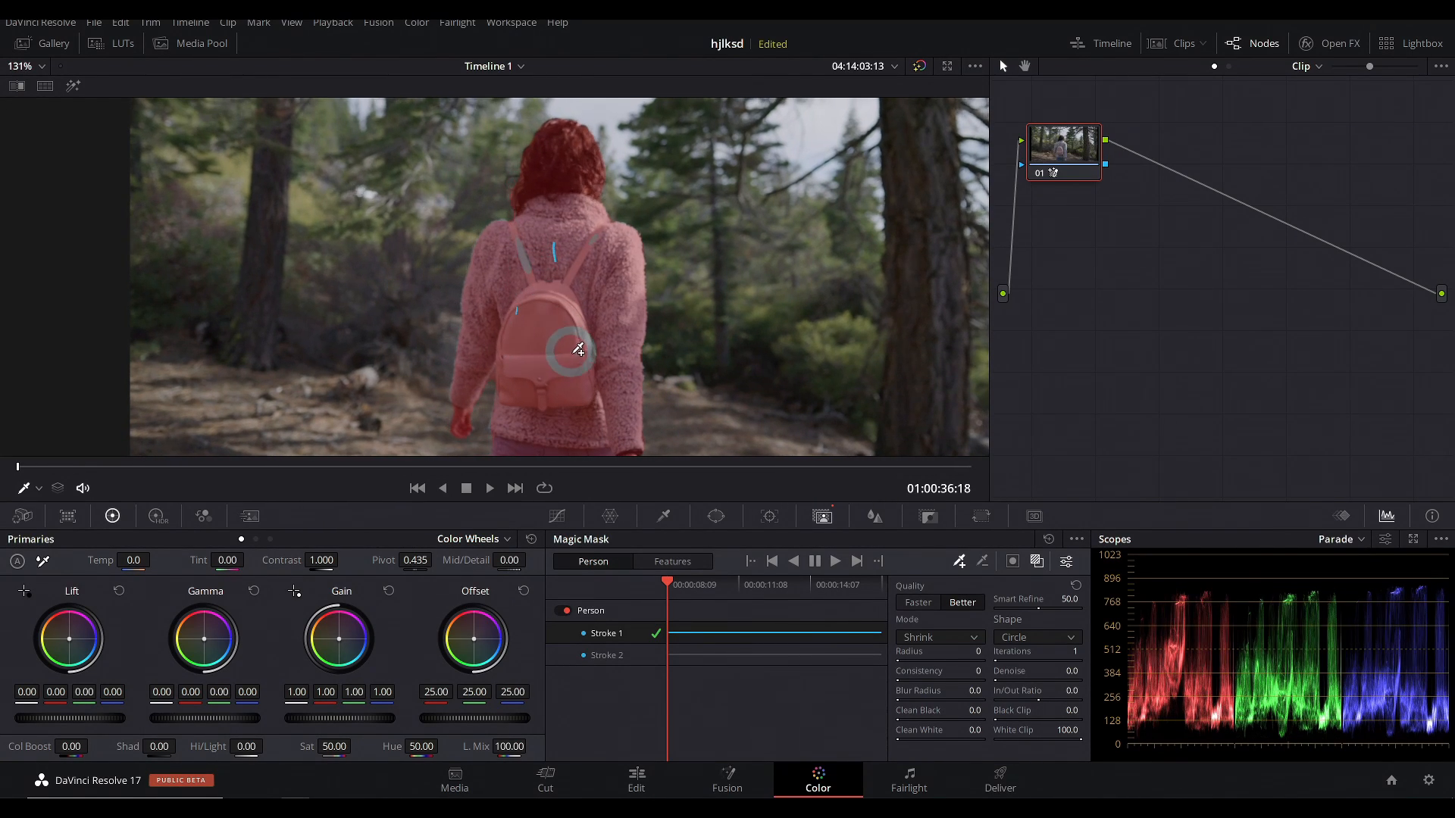
Add a refining stroke to the hiker's mask over the backpack.
click(795, 560)
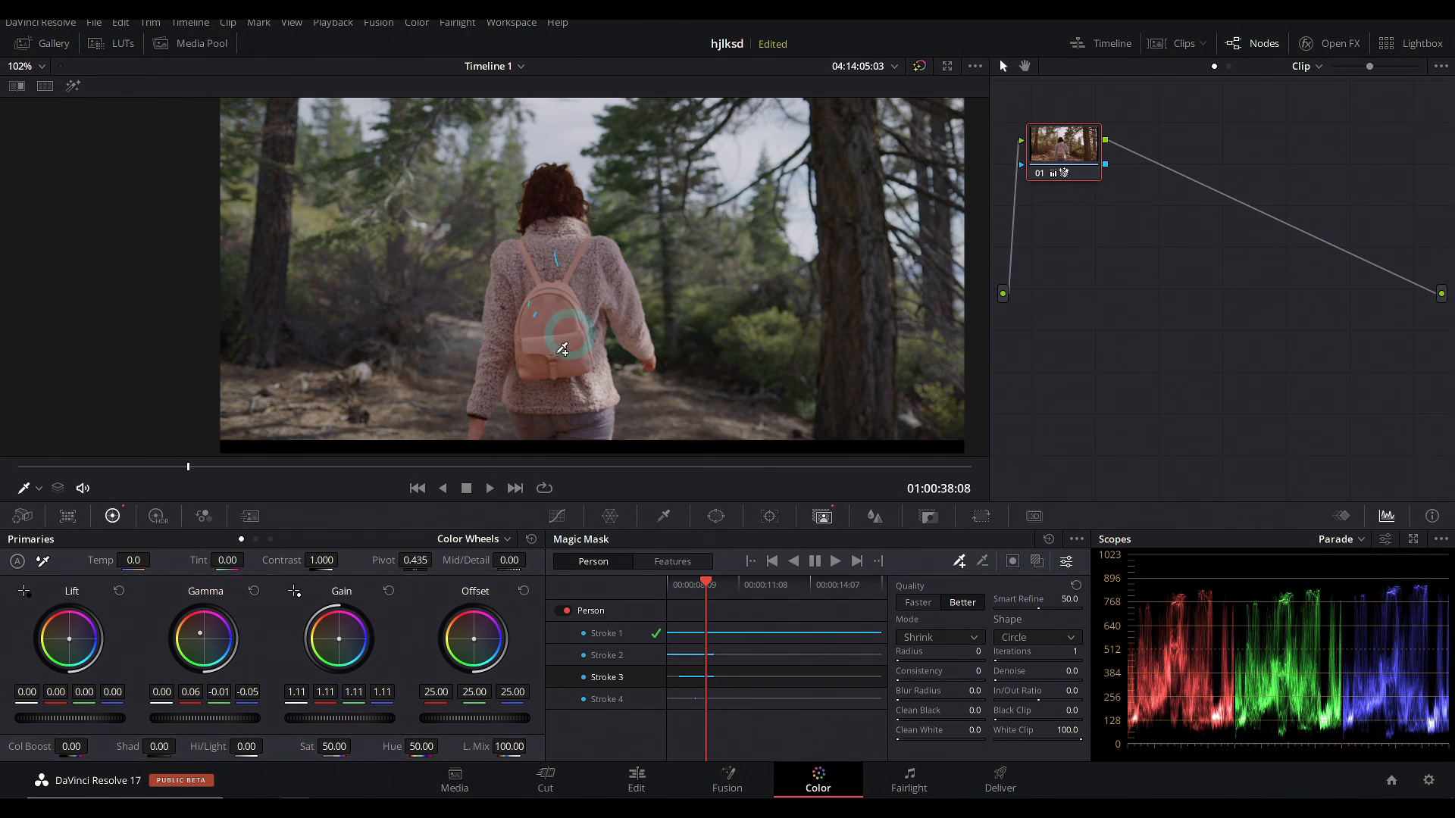
mouse_move(727, 401)
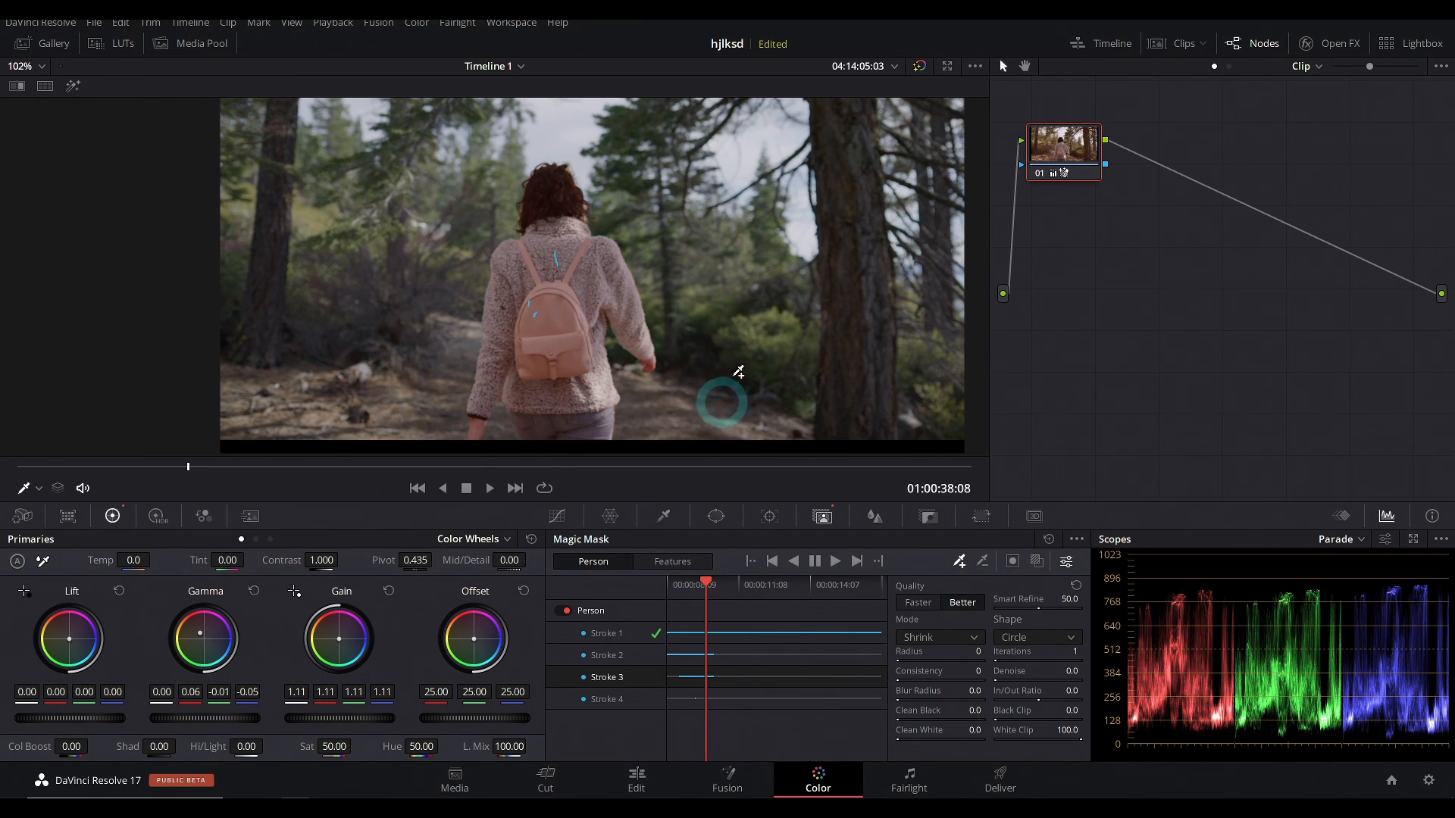